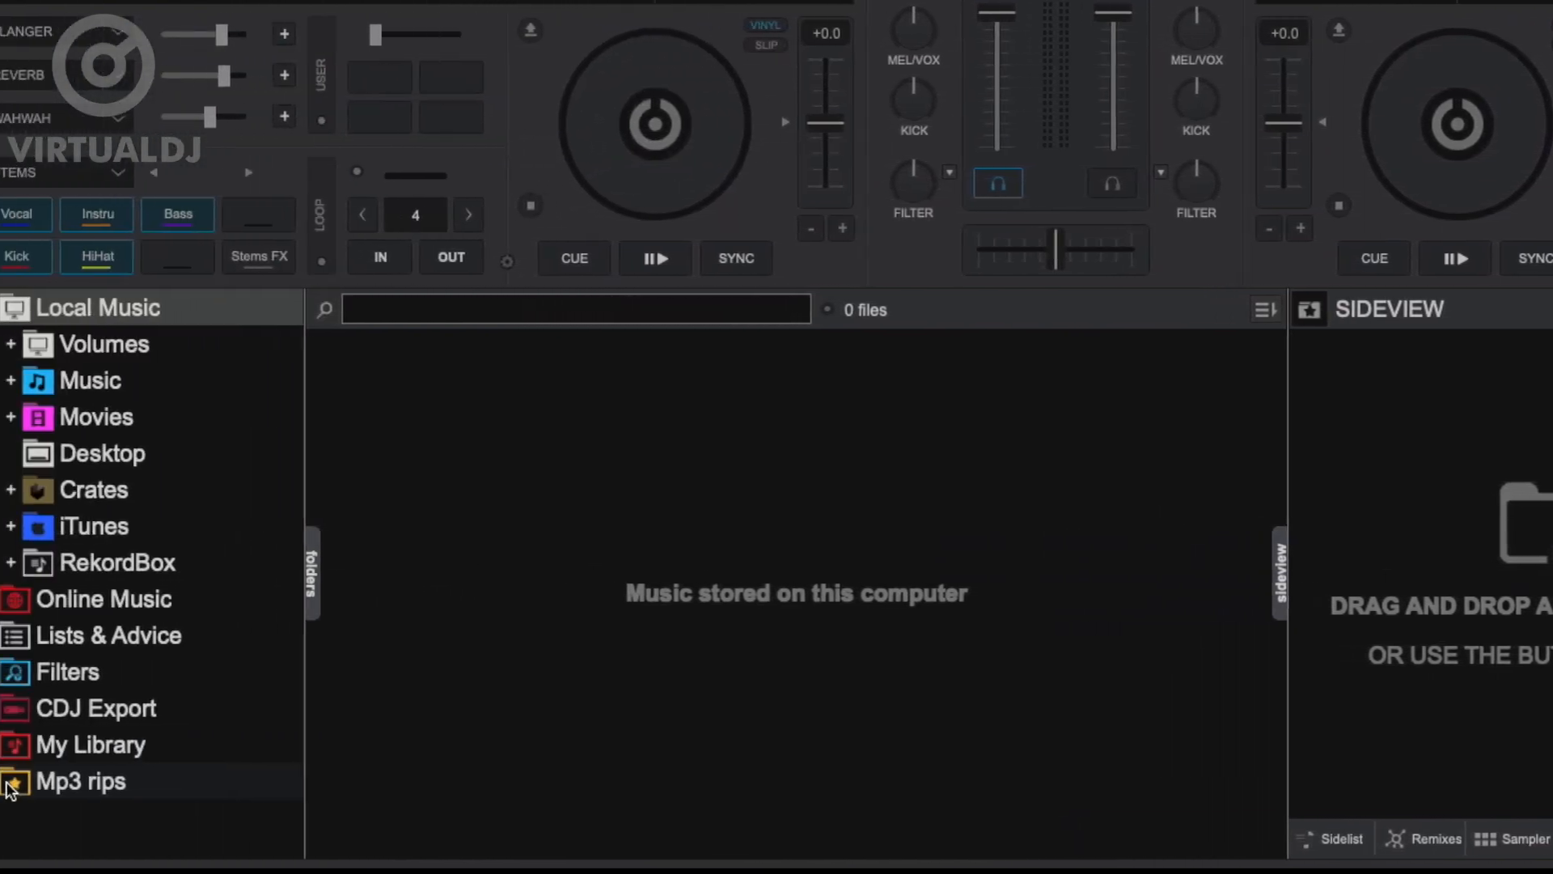
List the Mp3 rips folder's tracks and show the Smells Like Atom bootleg's details
click(16, 781)
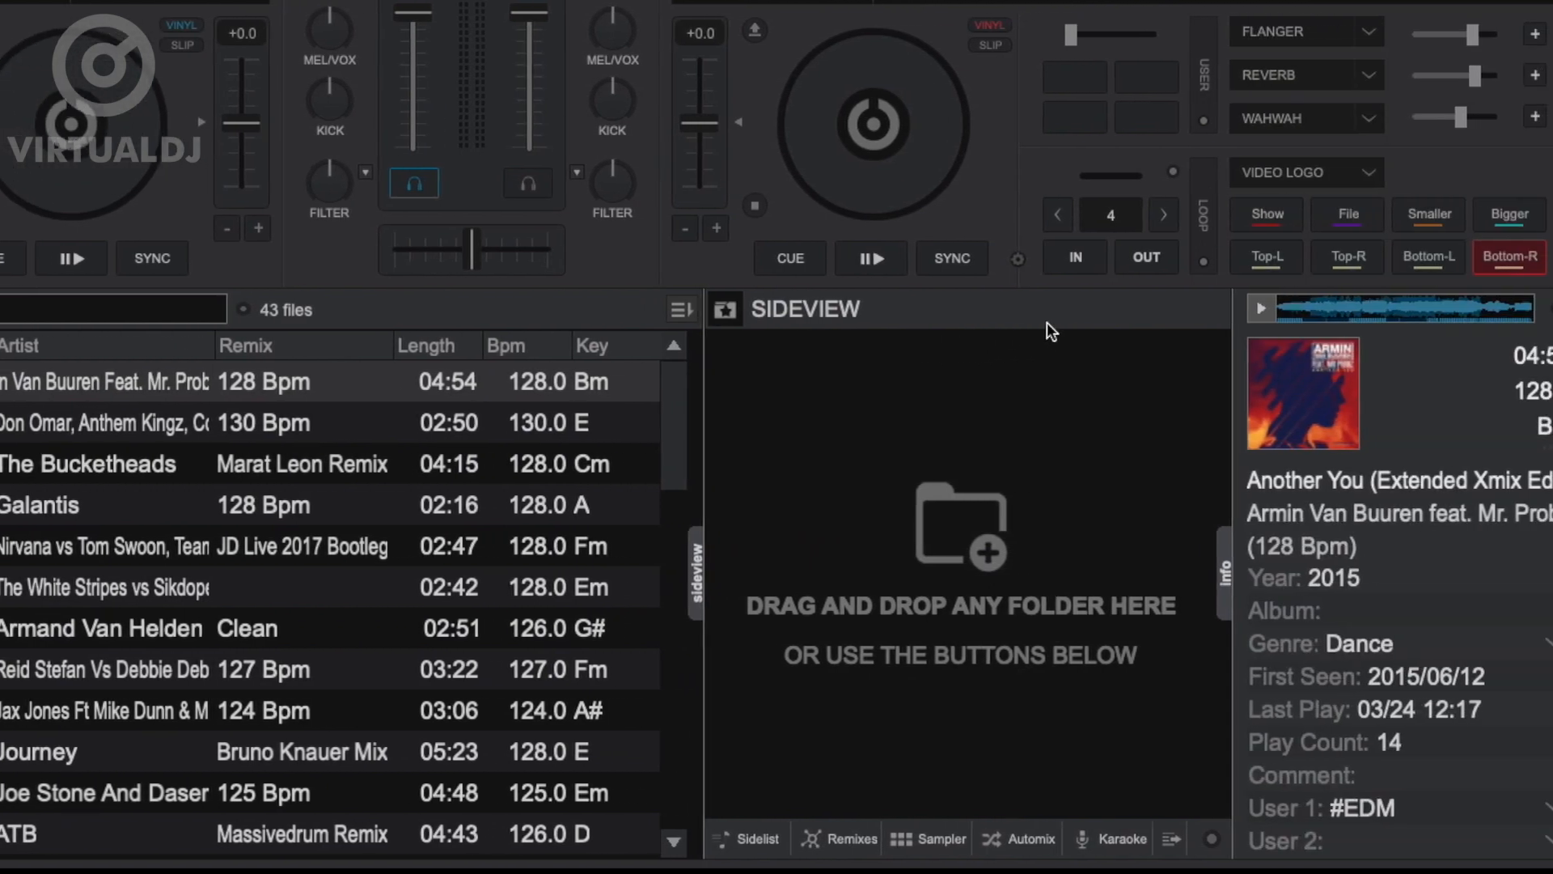
click(81, 463)
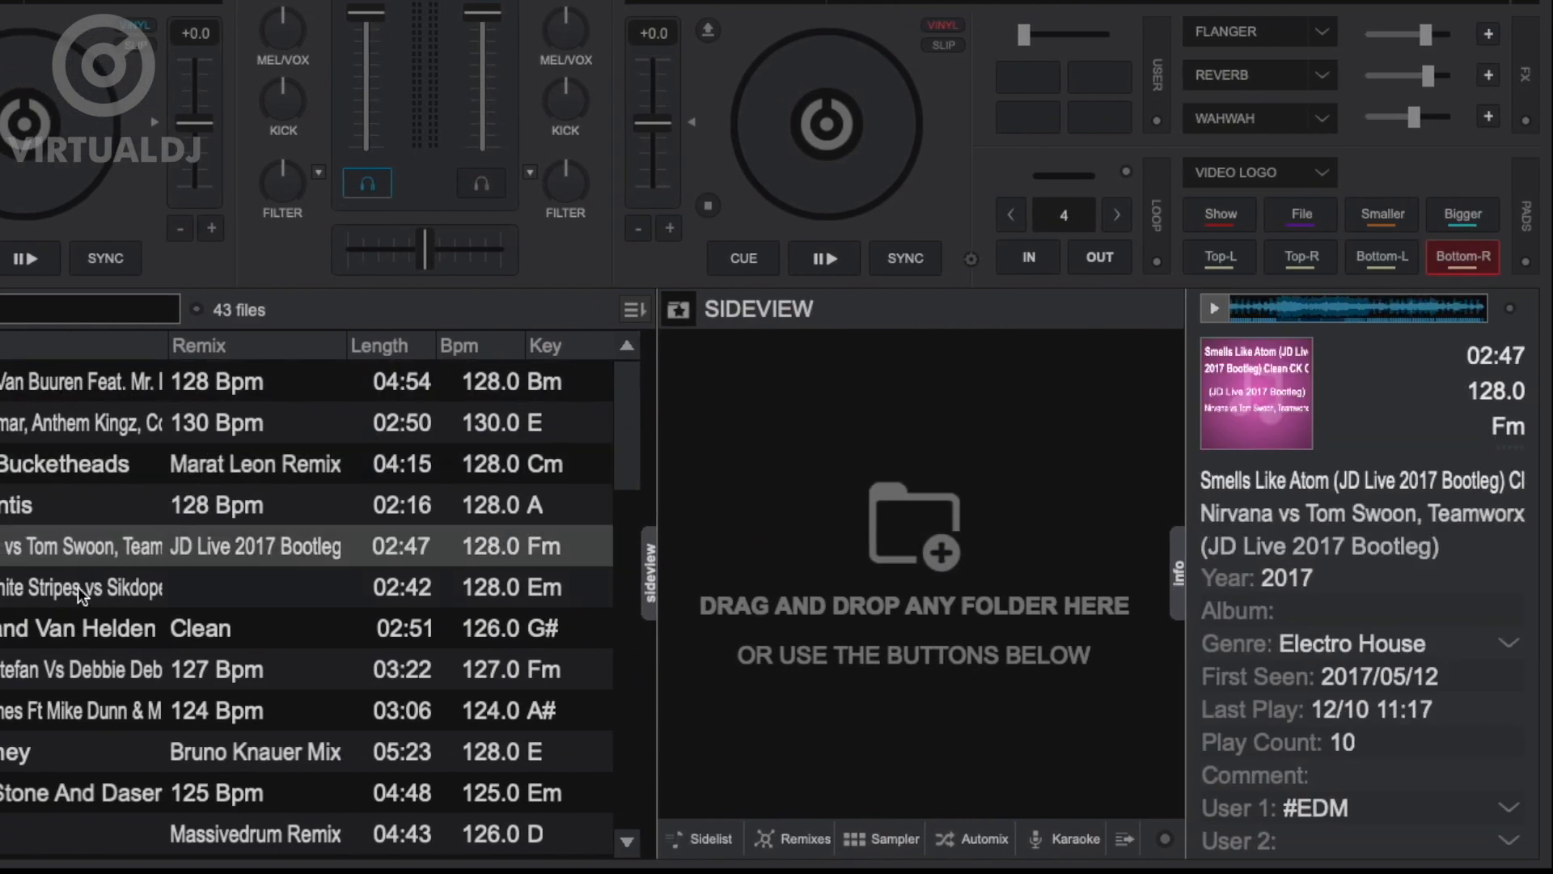
Select Seven Nation Army and start a preview in the Info panel's prelisten player
click(65, 588)
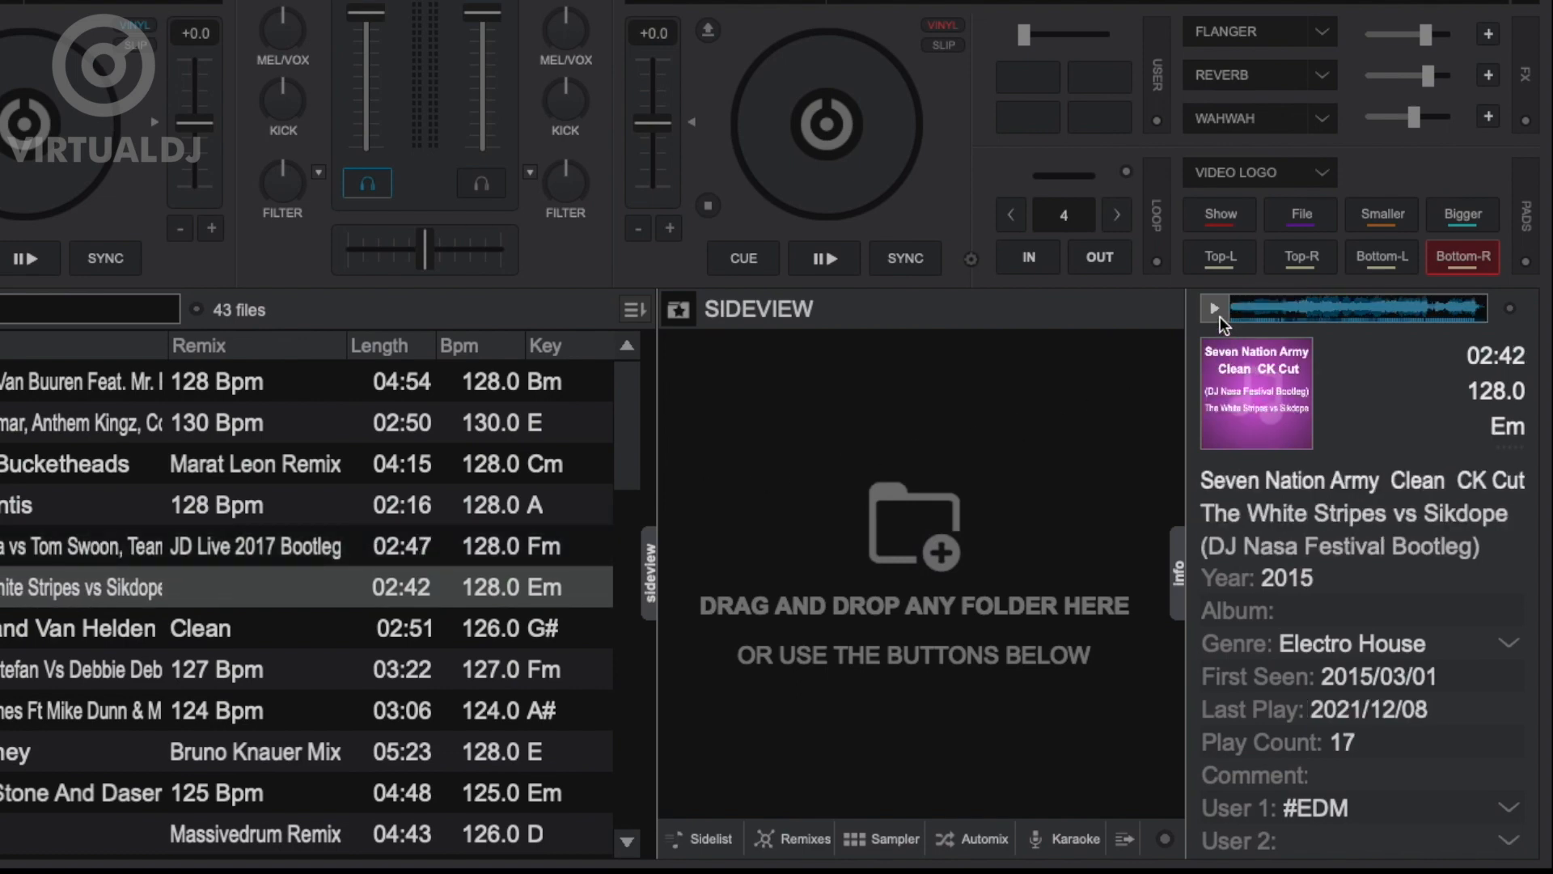
click(1213, 309)
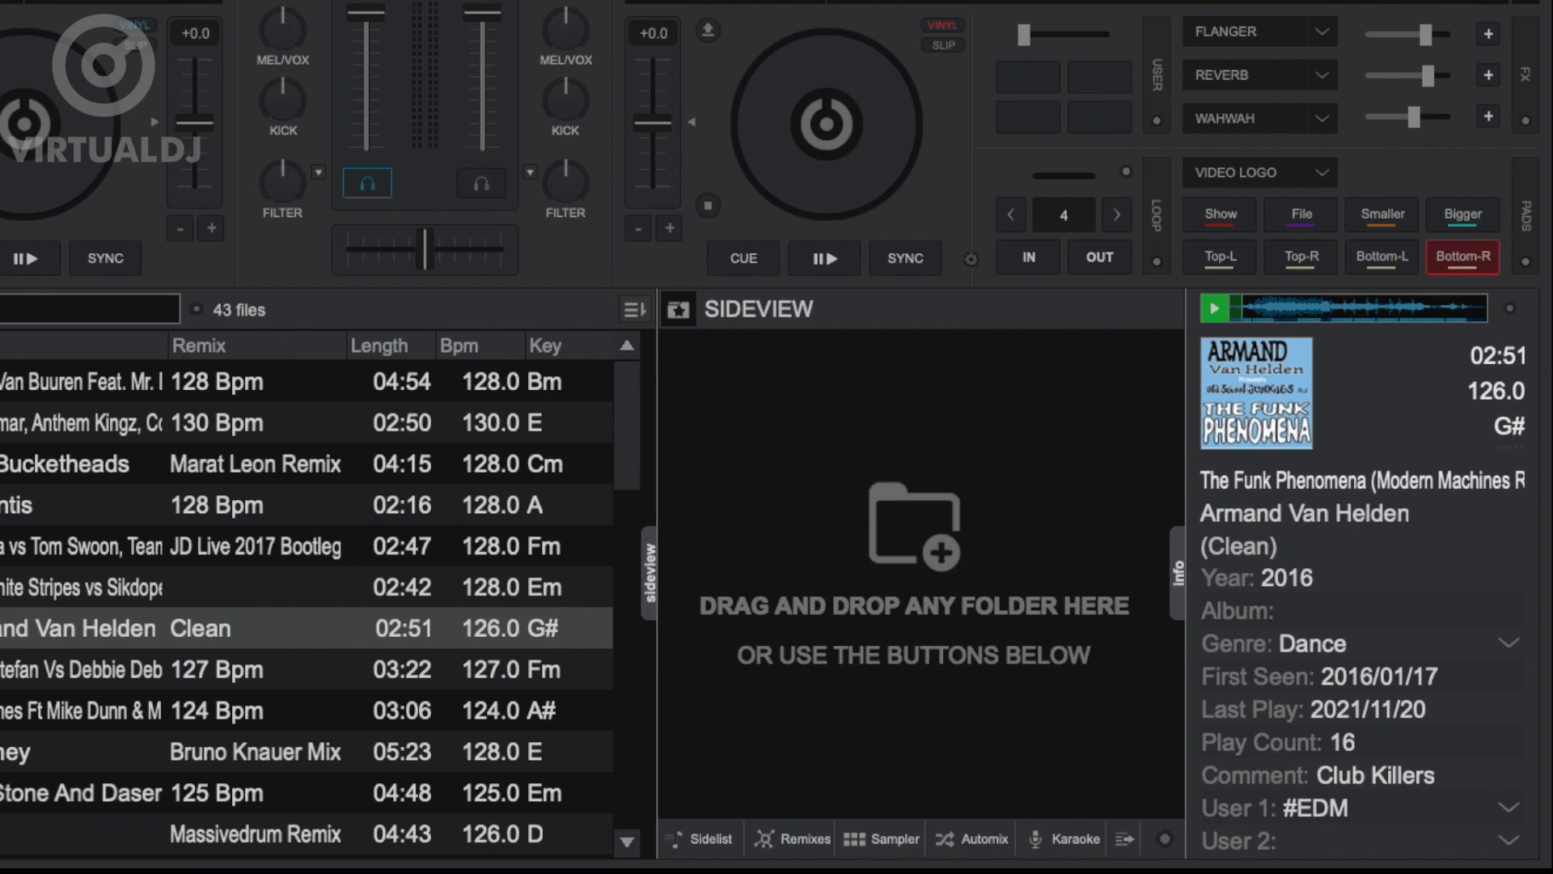
mouse_move(1171, 356)
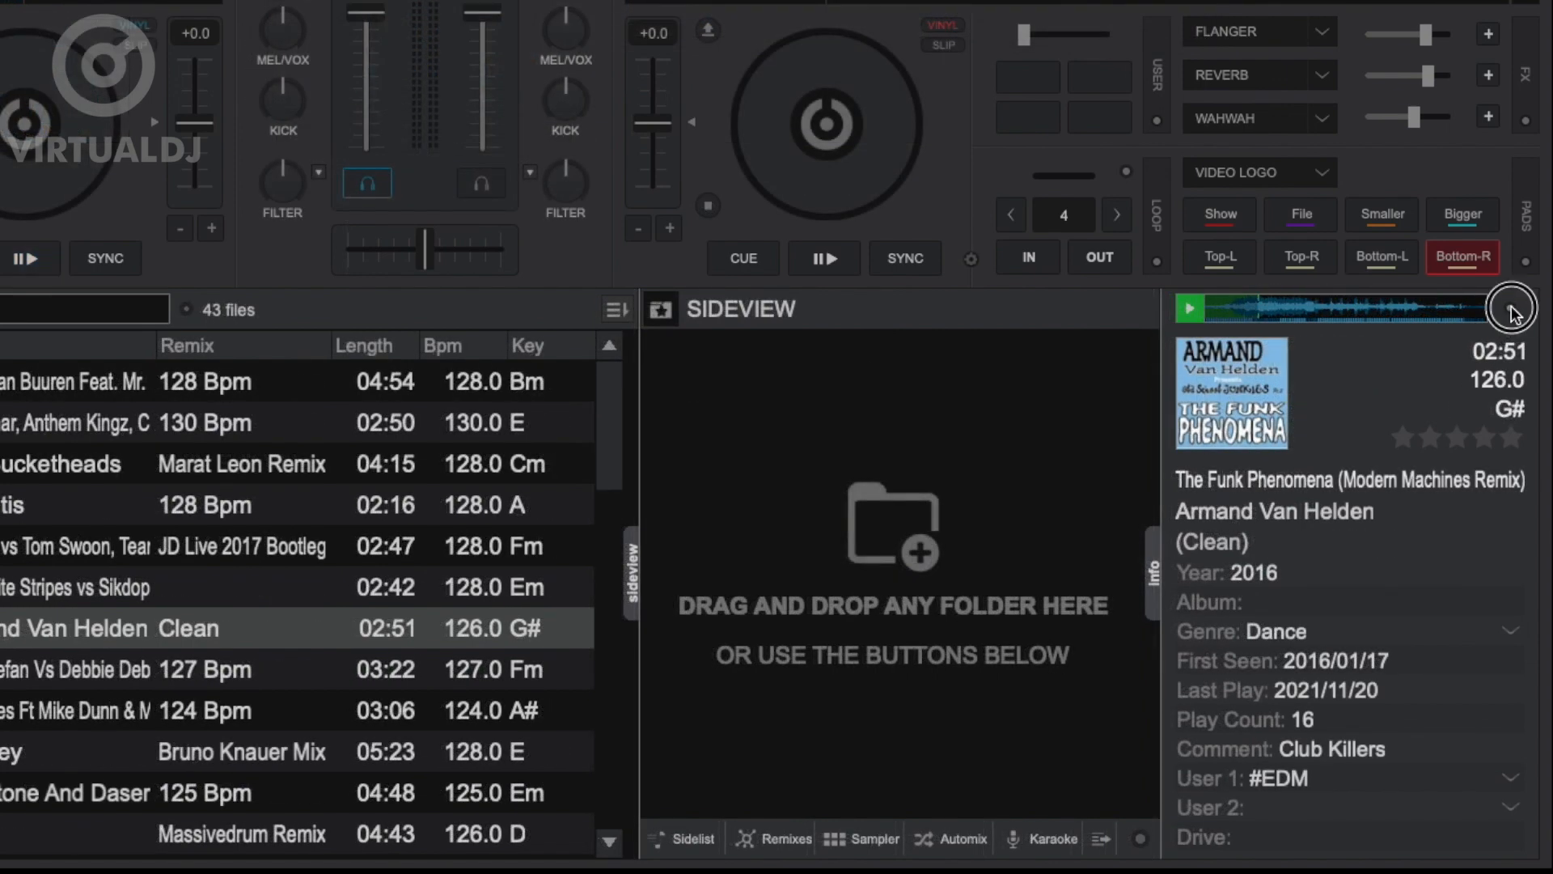
From the prelisten waveform's context menu, choose Edit to launch the tag editor
right_click(1508, 307)
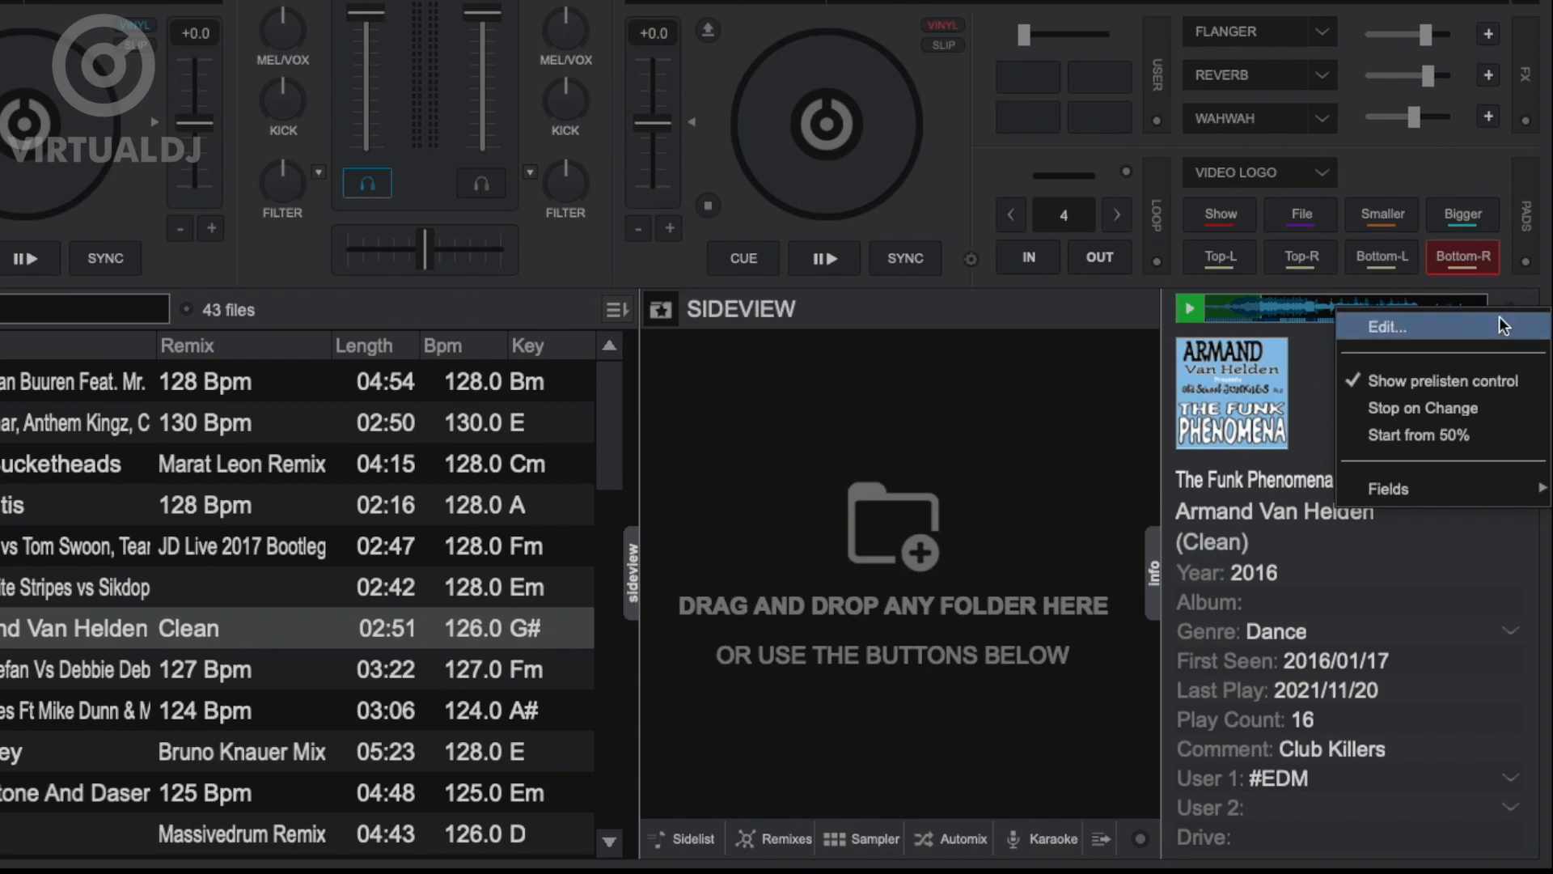
mouse_move(1483, 409)
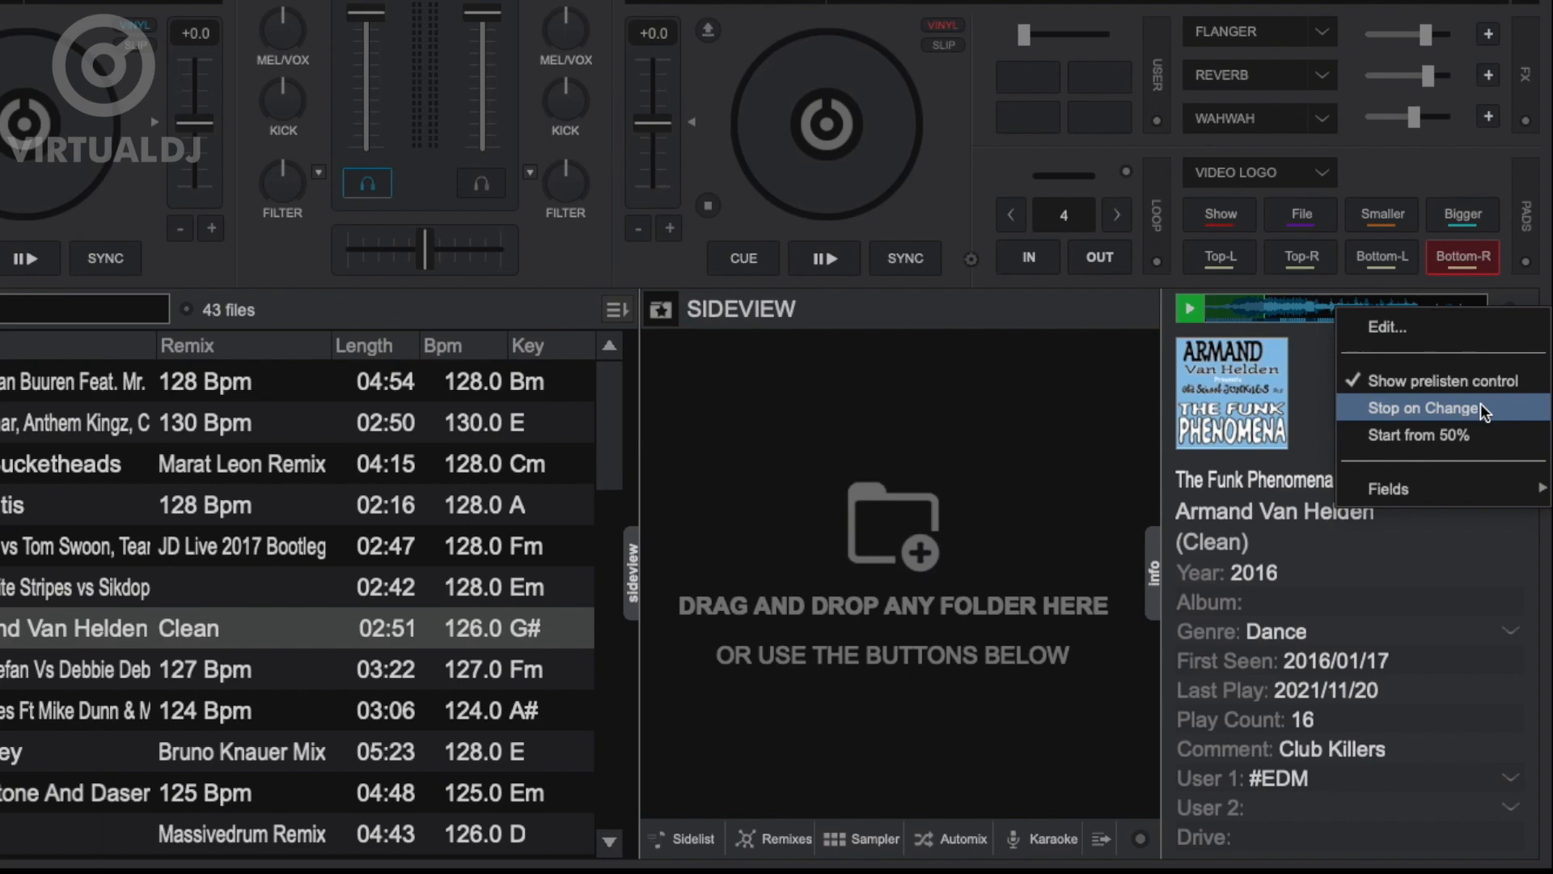
mouse_move(1433, 450)
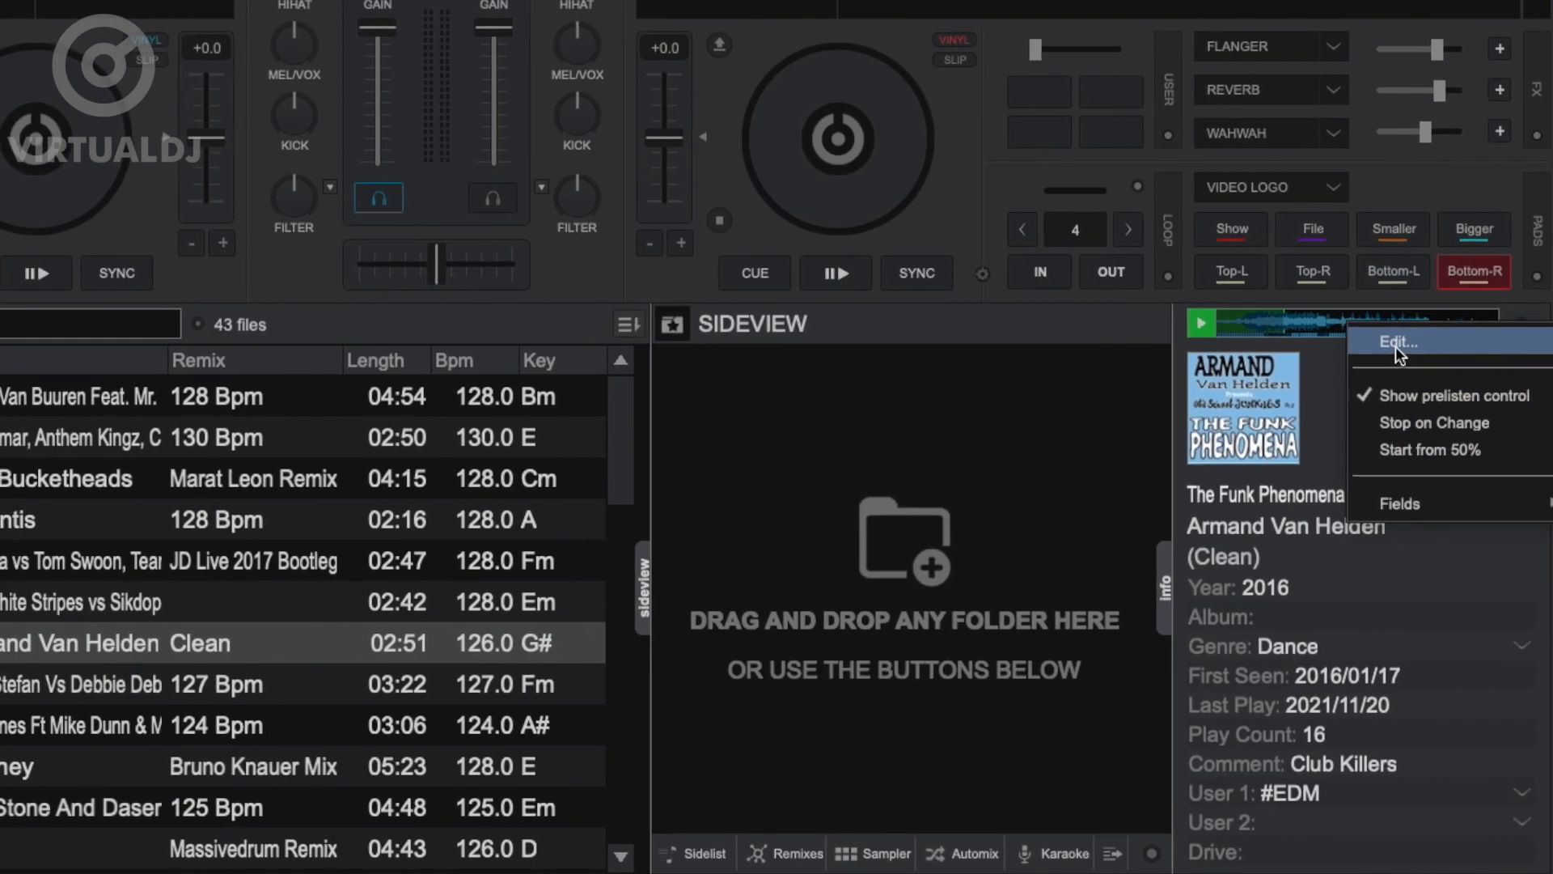
click(1399, 342)
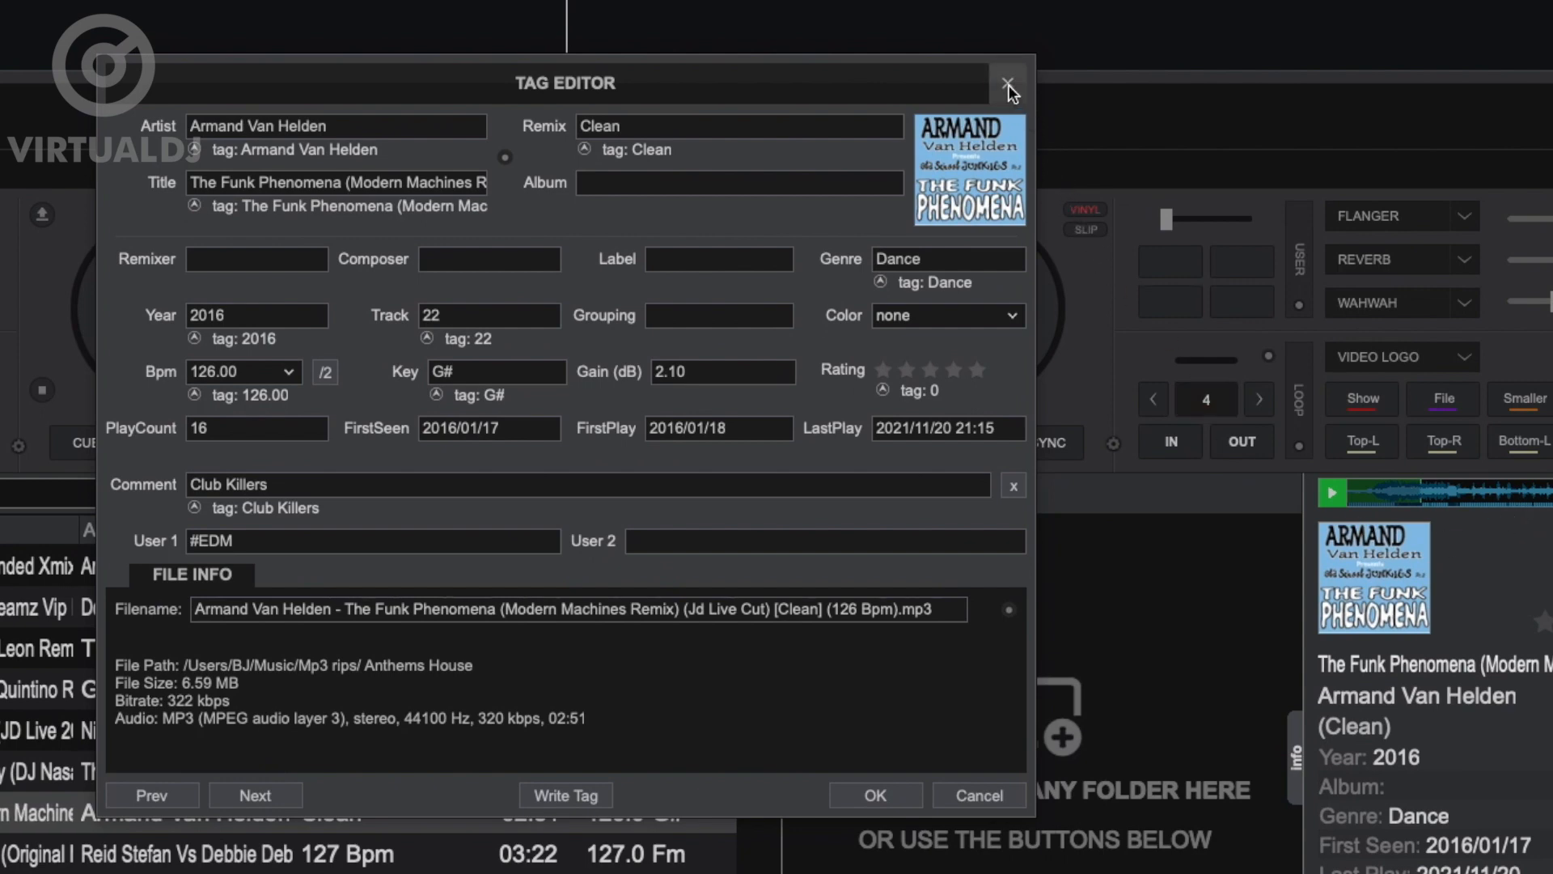
Close the Tag Editor, returning to The Funk Phenomena's info panel
click(1006, 81)
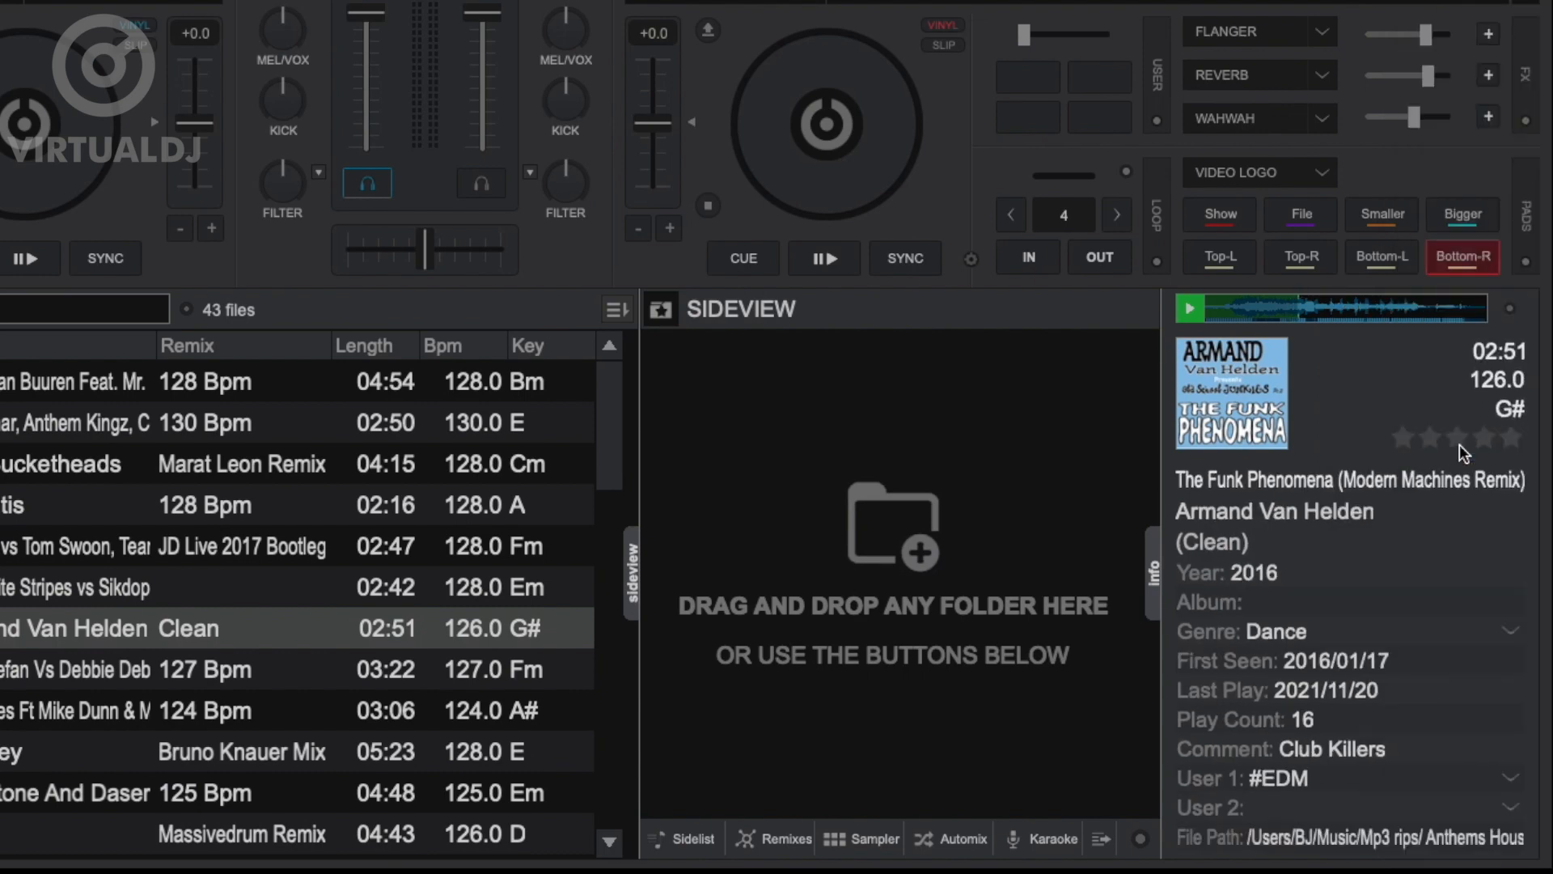
Set The Funk Phenomena's rating to three stars in the Info panel
click(1429, 437)
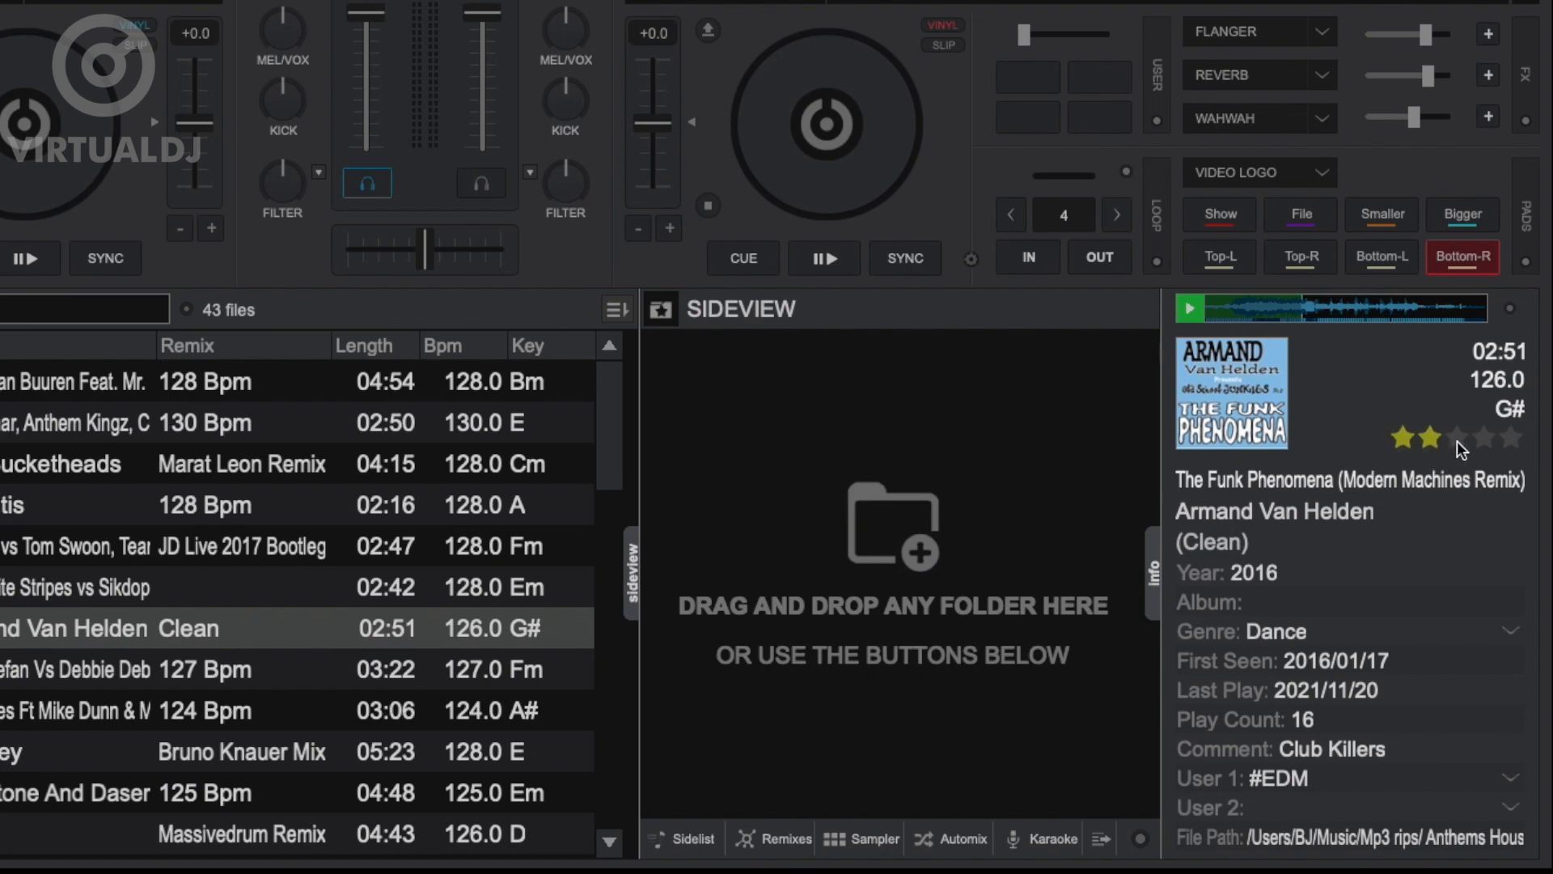
click(1454, 437)
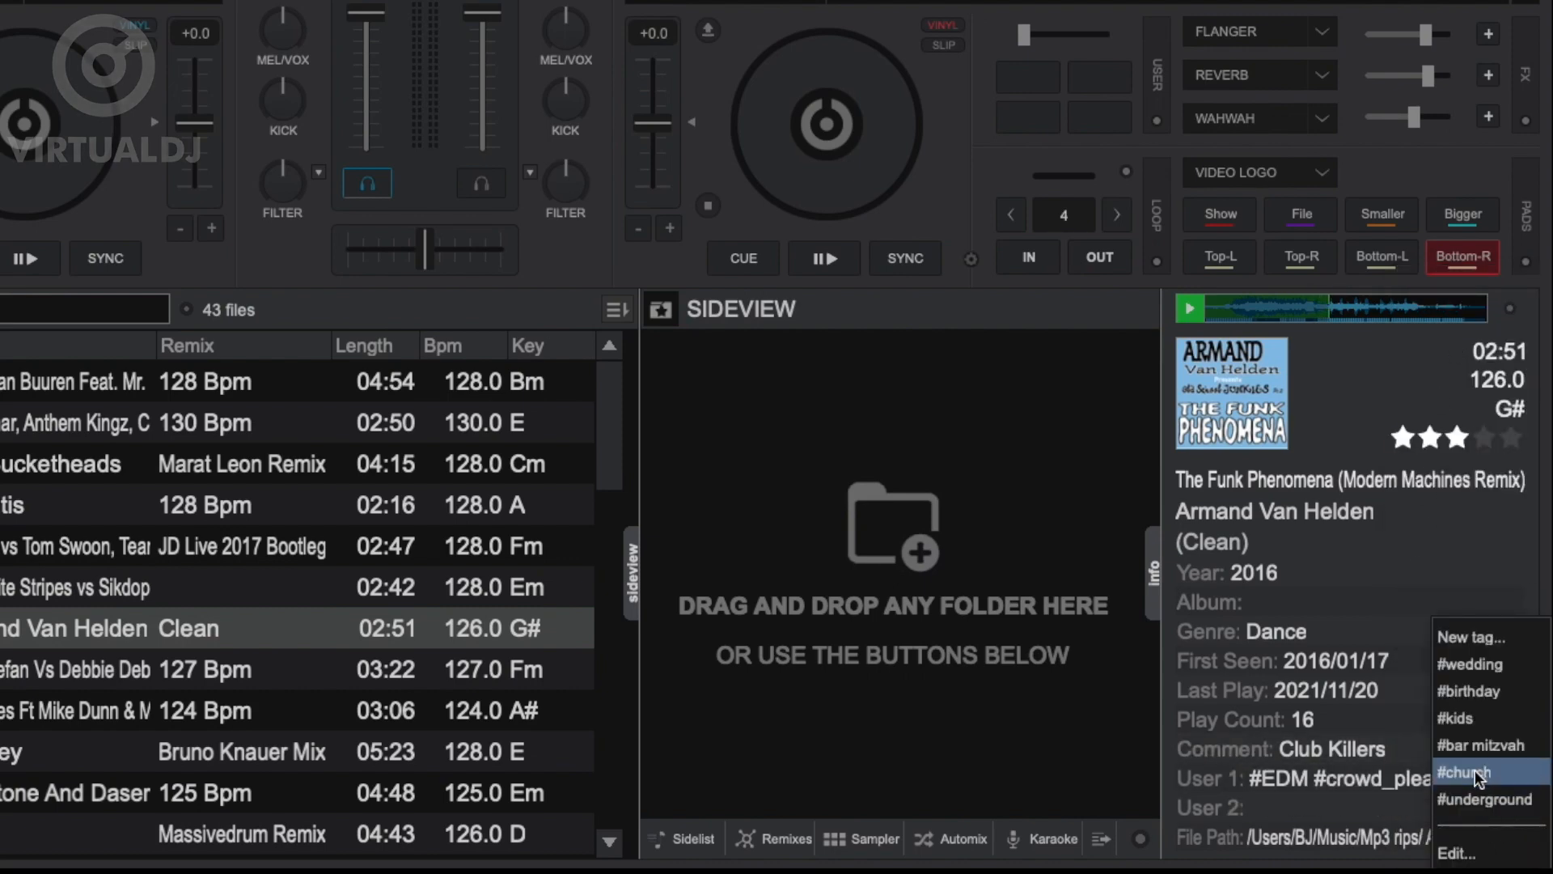
mouse_move(1492, 703)
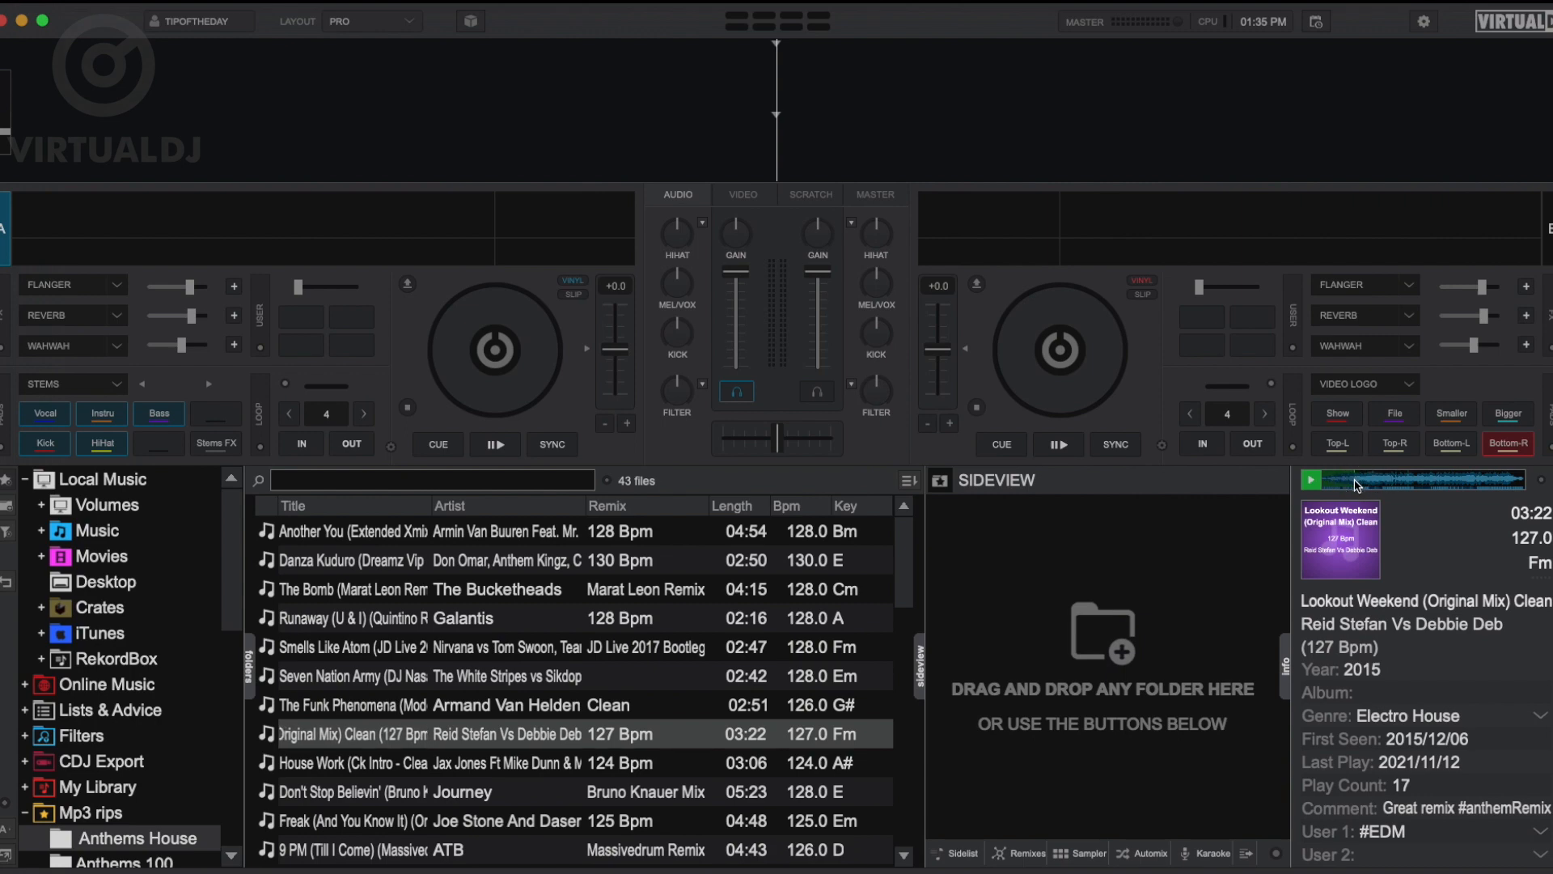
Show Don't Stop Believin', then Freak (And You Know It) by Joe Stone And Daser
click(449, 792)
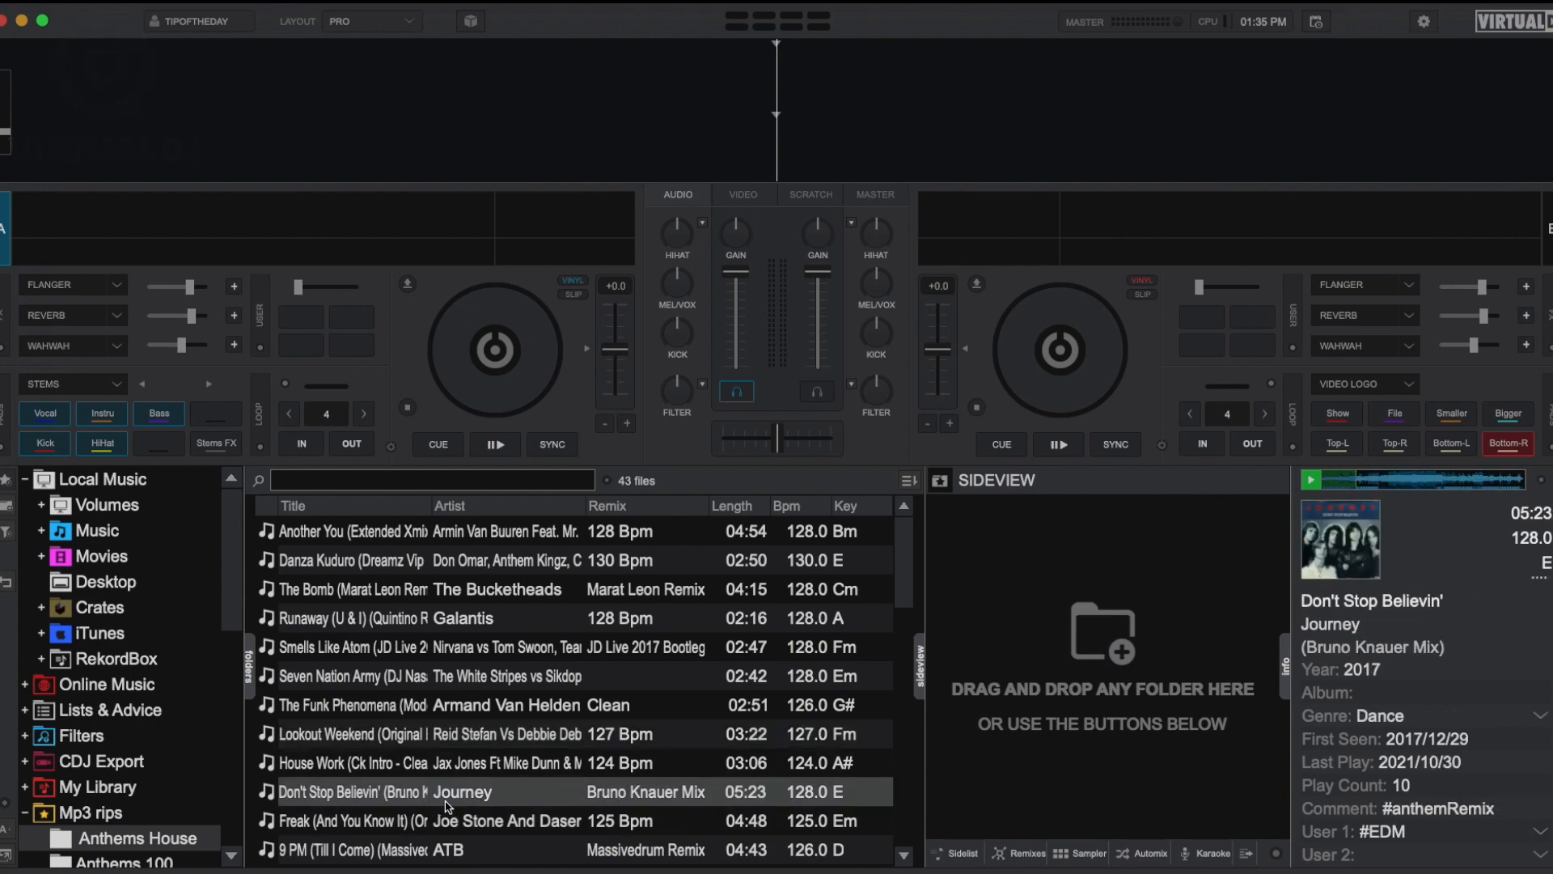
click(450, 821)
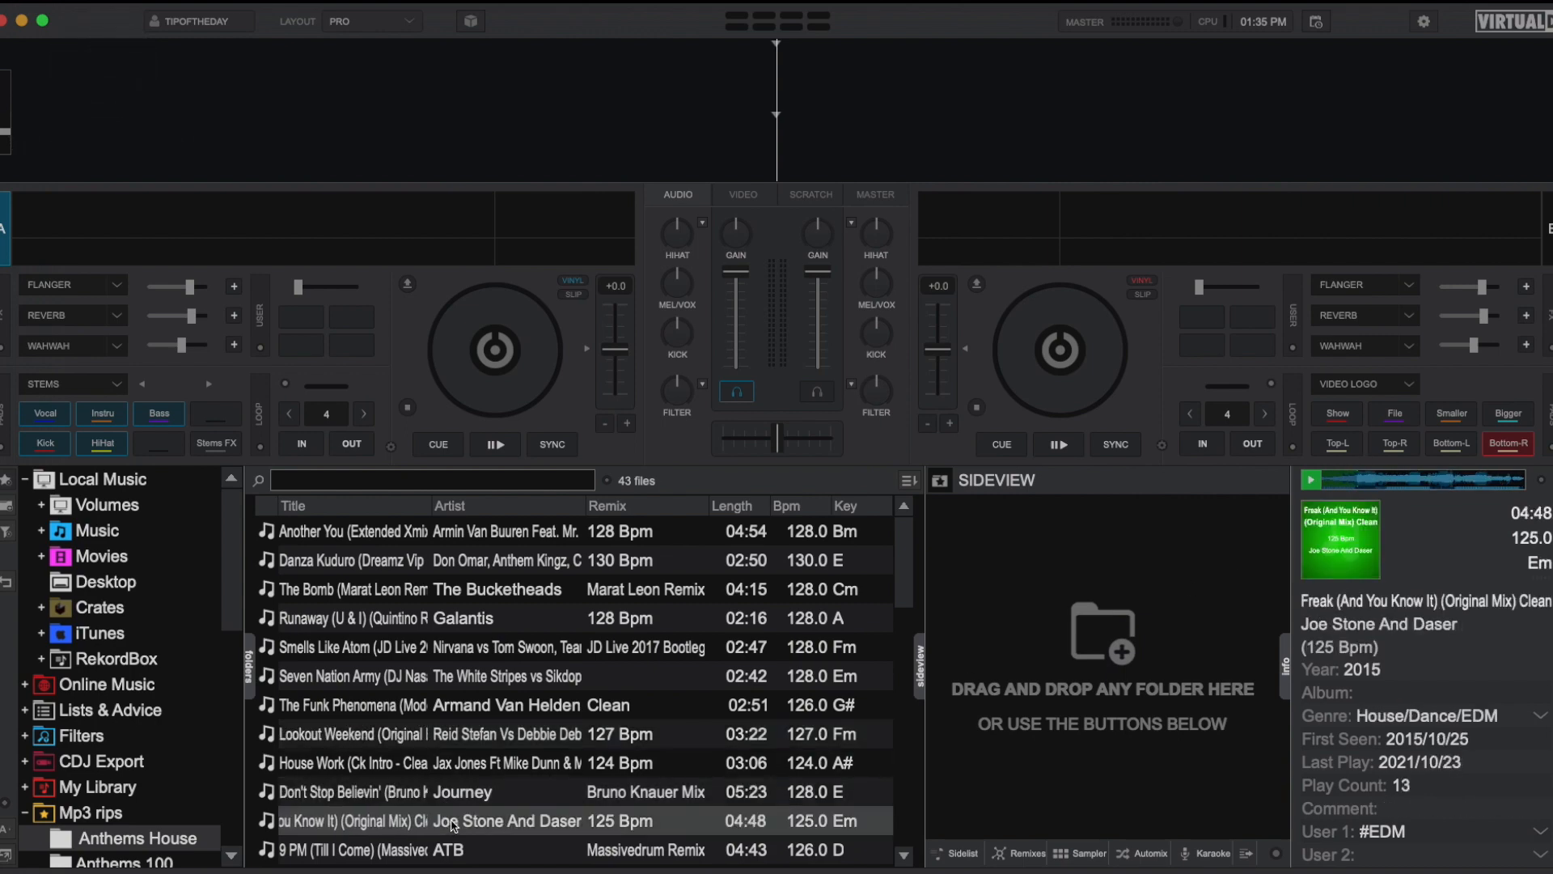